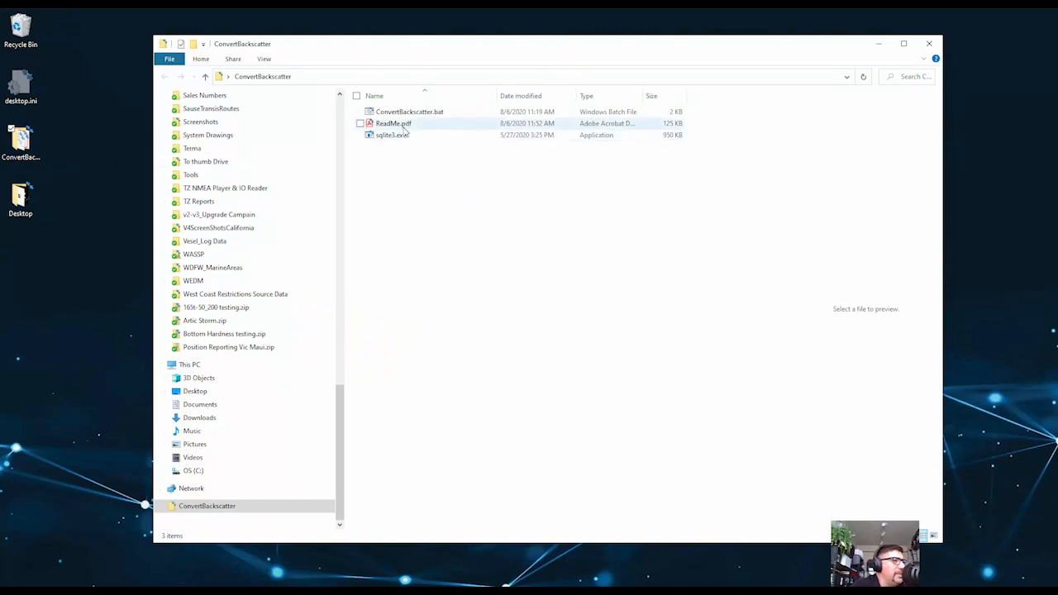
- Read through the ReadMe instructions, then run the ConvertBackscatter.bat conversion script
{"action": "double_click", "coordinate": [390, 122]}
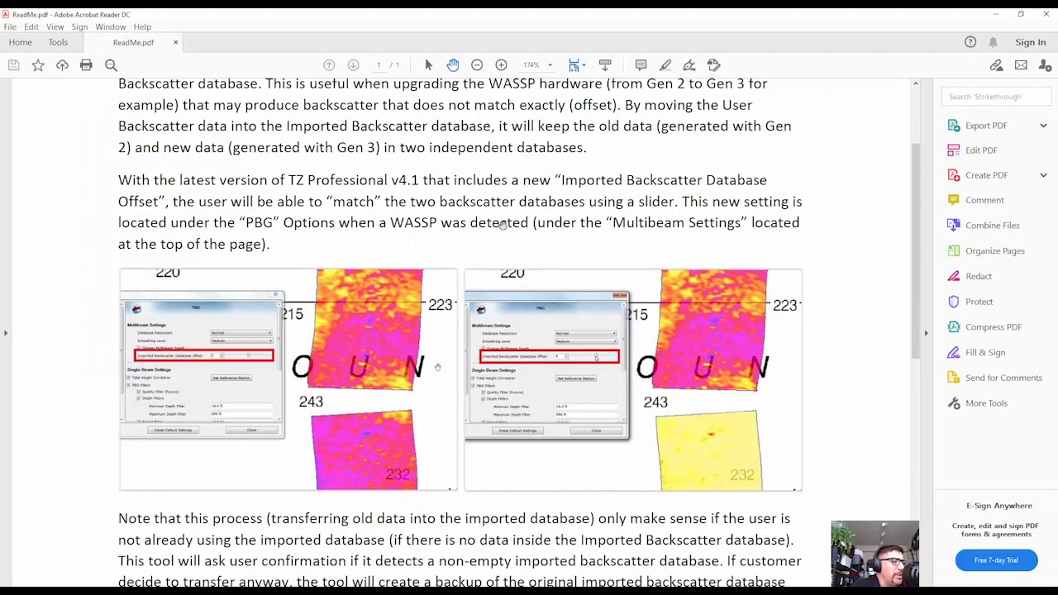
{"action": "scroll", "scroll_direction": "down", "scroll_amount": 3}
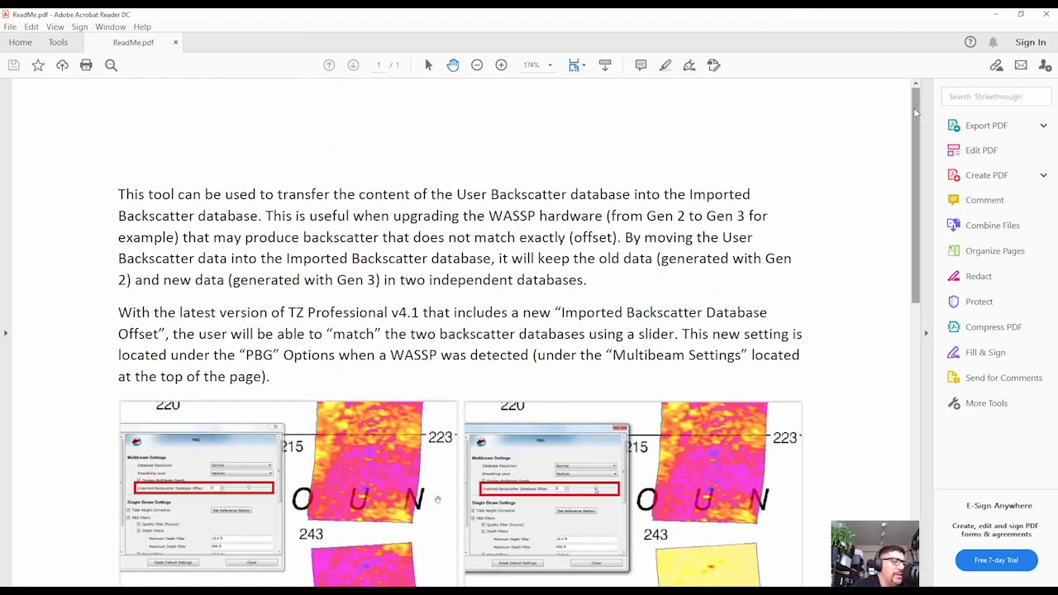
{"action": "scroll", "scroll_direction": "down", "scroll_amount": 3}
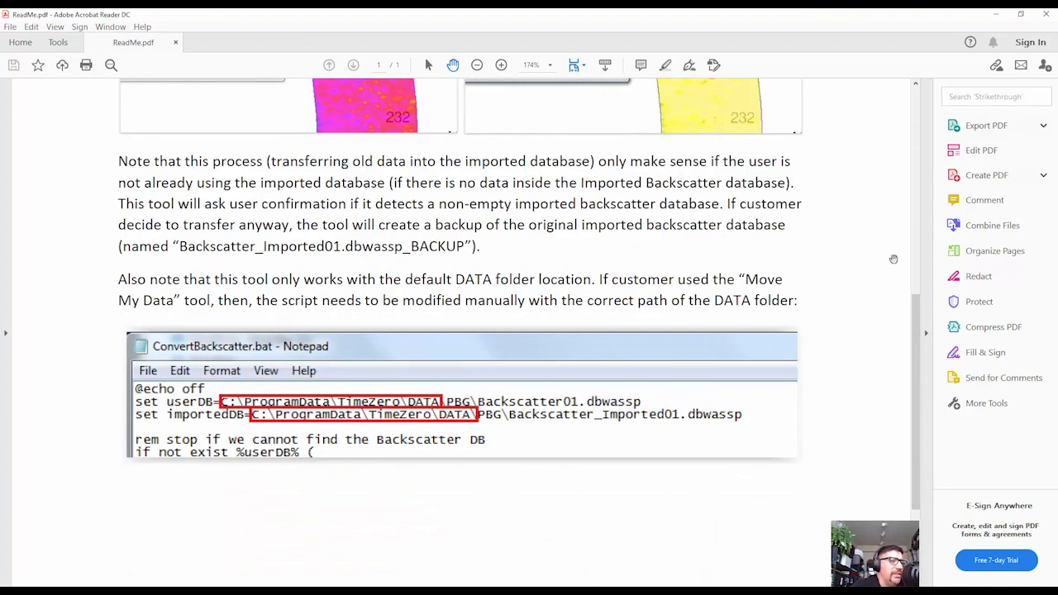
{"action": "mouse_move", "coordinate": [983, 149]}
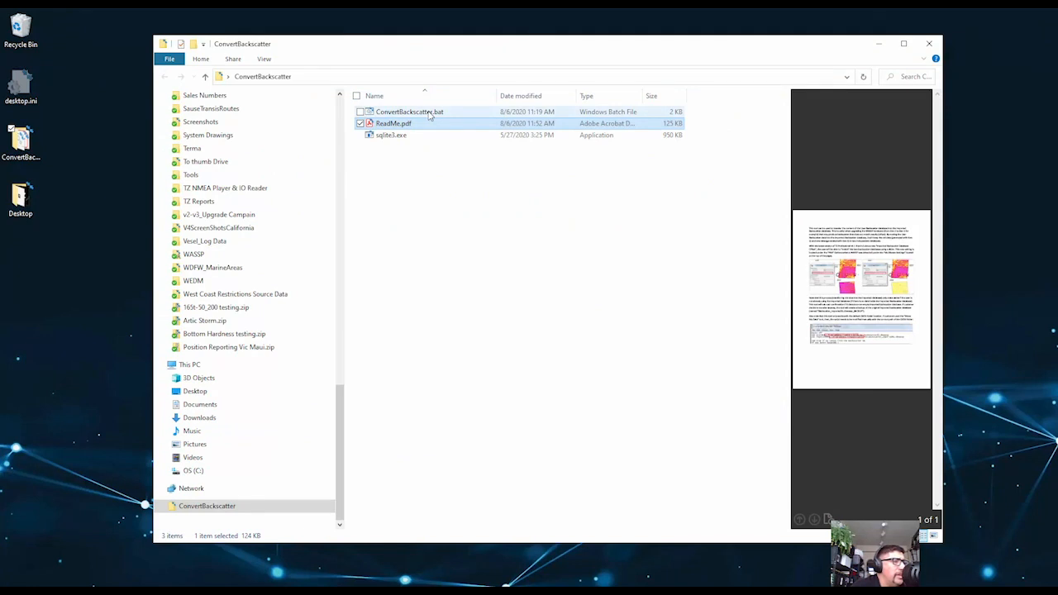
{"action": "double_click", "coordinate": [409, 112]}
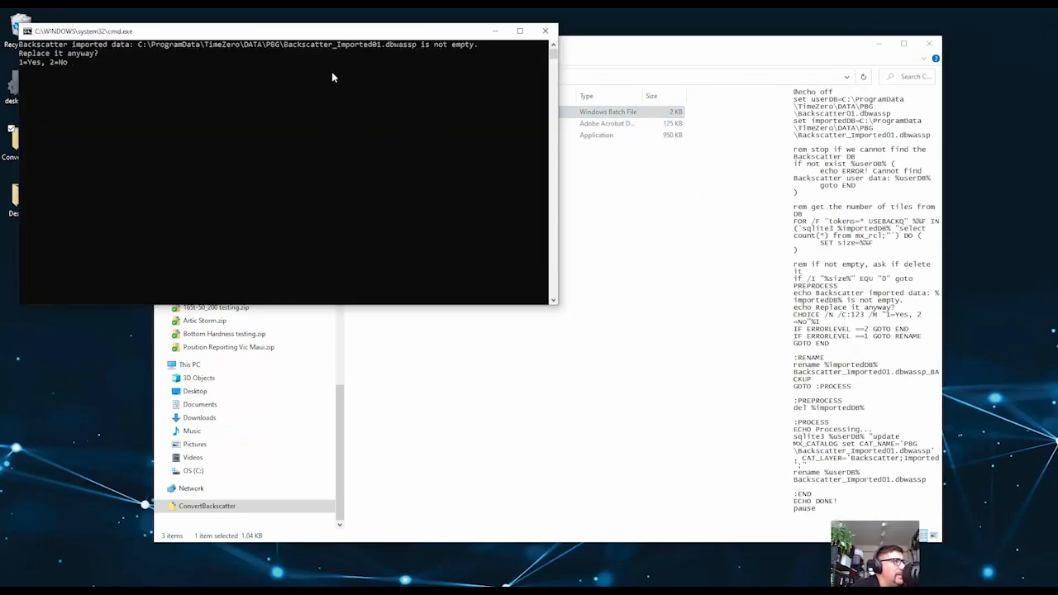
{"action": "mouse_move", "coordinate": [428, 56]}
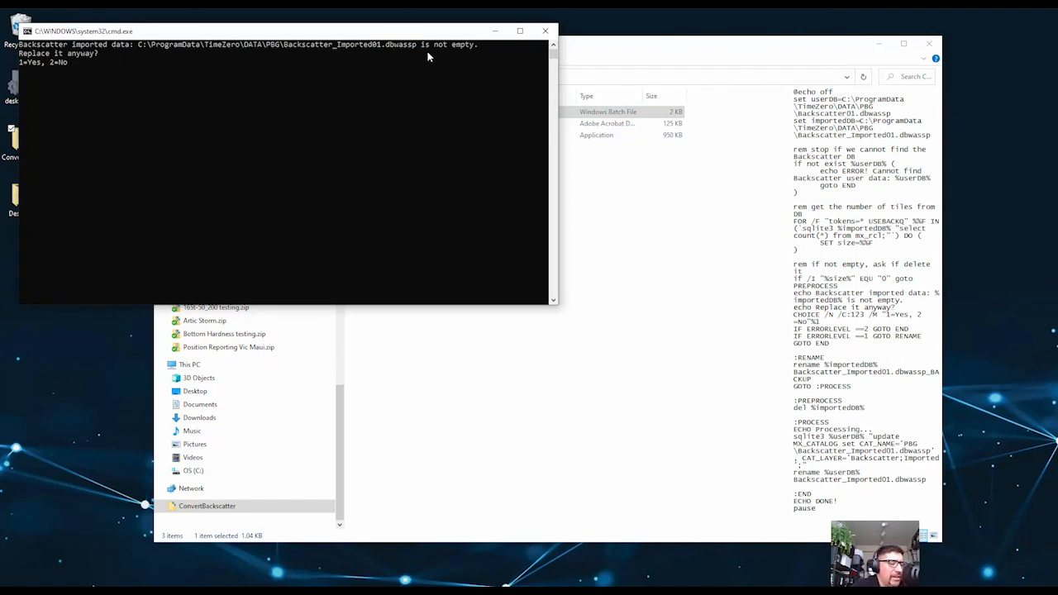
{"action": "mouse_move", "coordinate": [390, 70]}
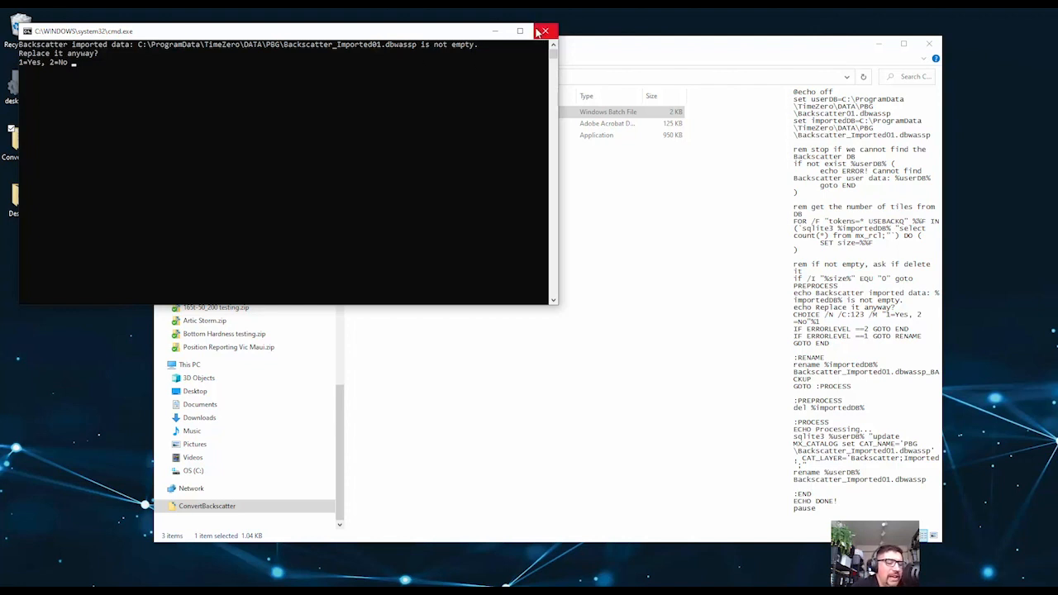
{"action": "mouse_move", "coordinate": [546, 30]}
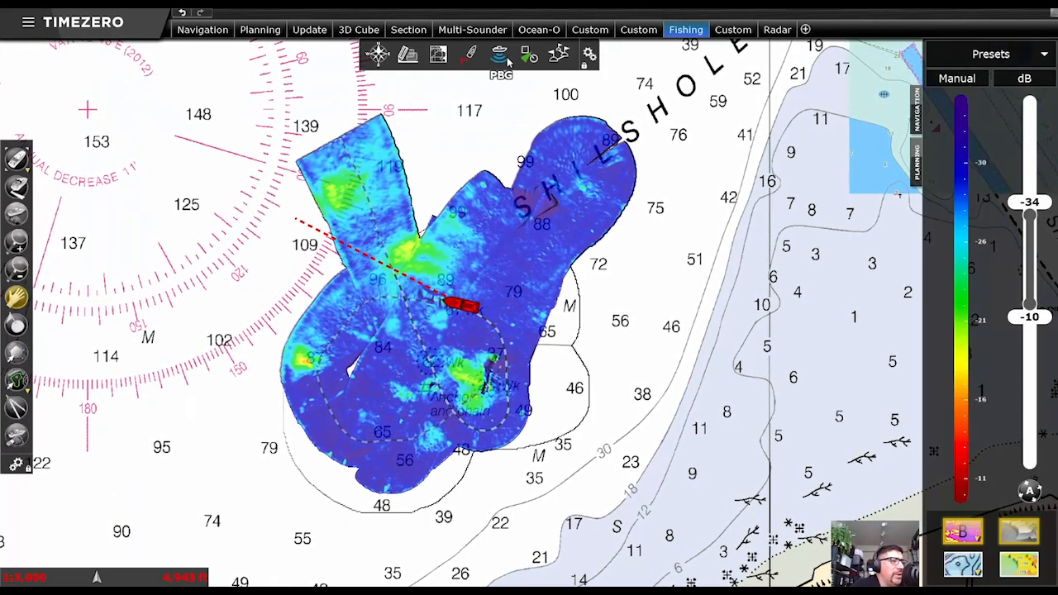
- Bring up the program Options showing the PBG page with the Imported Backscatter Database Offset slider
{"action": "left_click", "coordinate": [499, 54]}
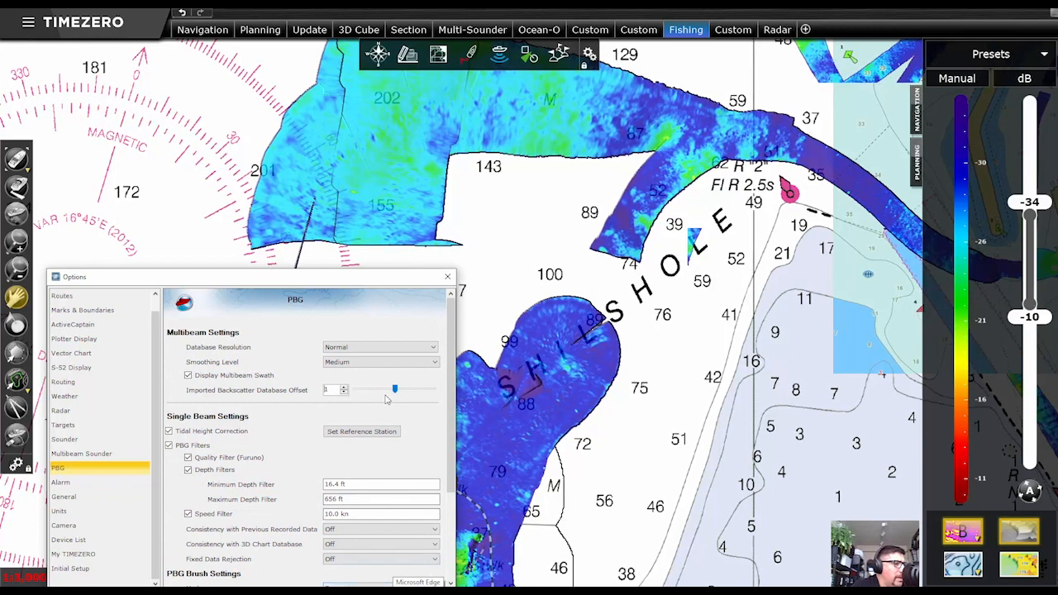
- Tune the Imported Backscatter Database Offset up and back down until old and new survey colours match, then close Options
{"action": "left_click_drag", "start_coordinate": [394, 390], "coordinate": [430, 390]}
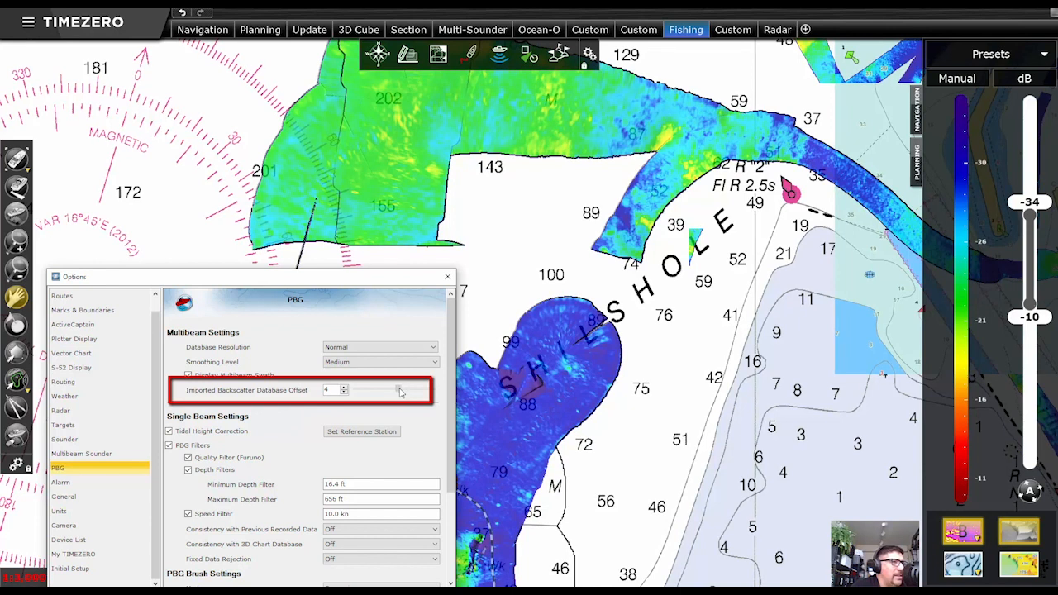
{"action": "left_click", "coordinate": [342, 387]}
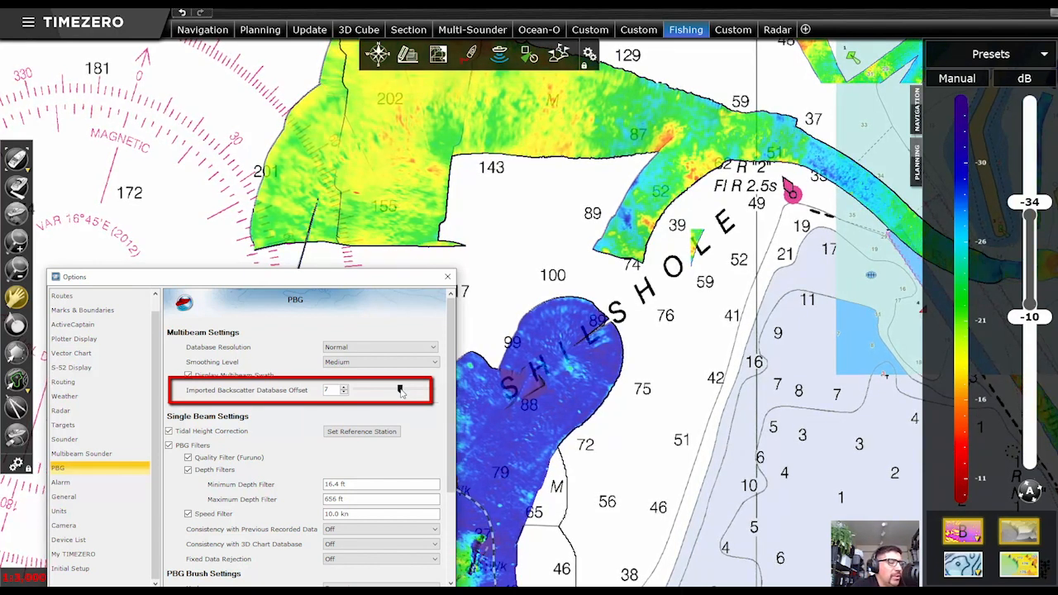
{"action": "left_click_drag", "start_coordinate": [400, 391], "coordinate": [400, 390]}
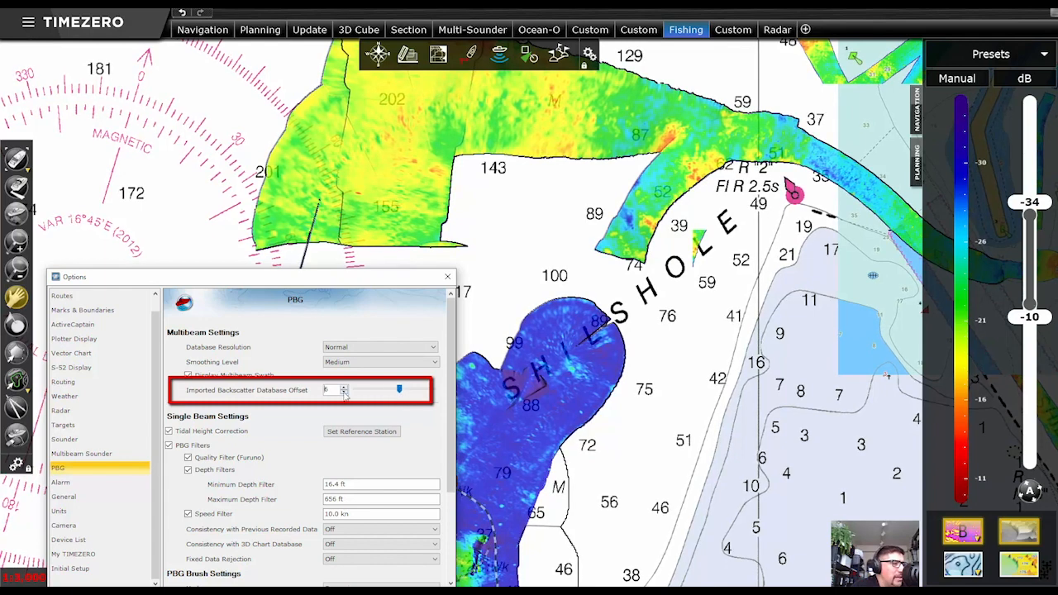
{"action": "left_click_drag", "start_coordinate": [401, 390], "coordinate": [394, 390]}
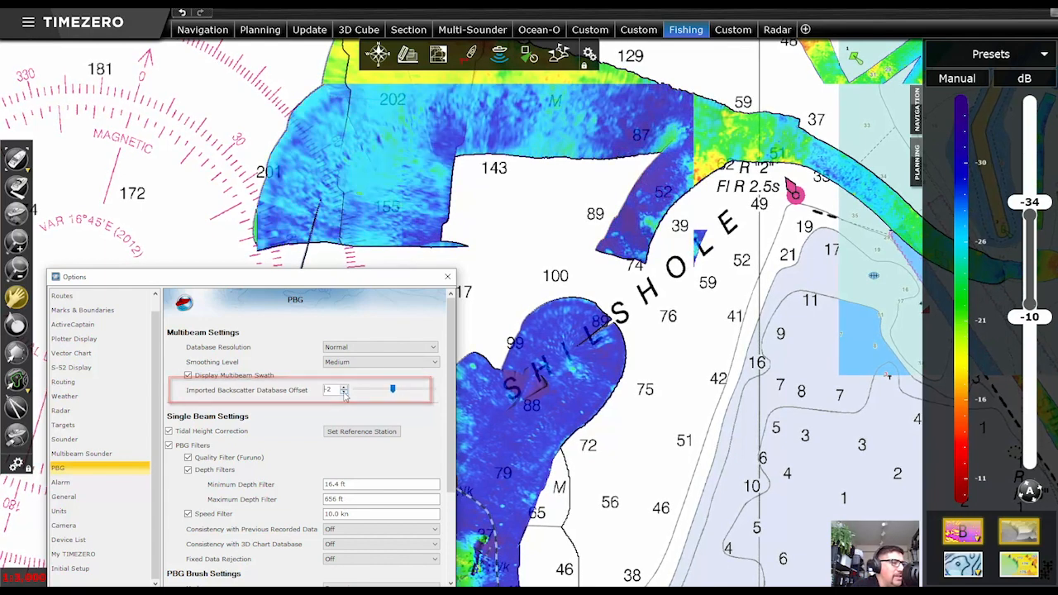
{"action": "left_click", "coordinate": [344, 387]}
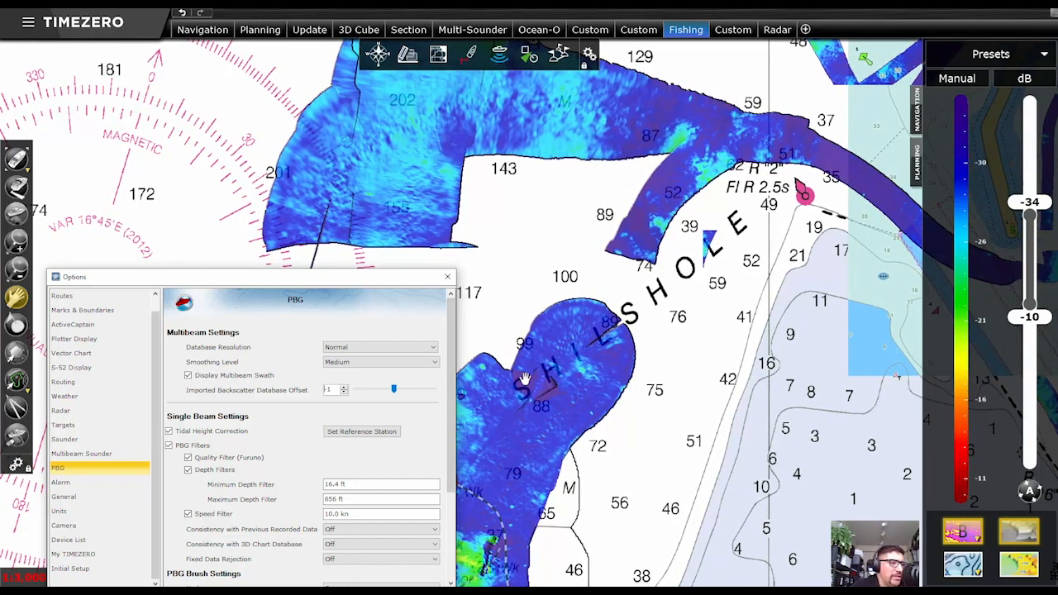
{"action": "left_click", "coordinate": [446, 276]}
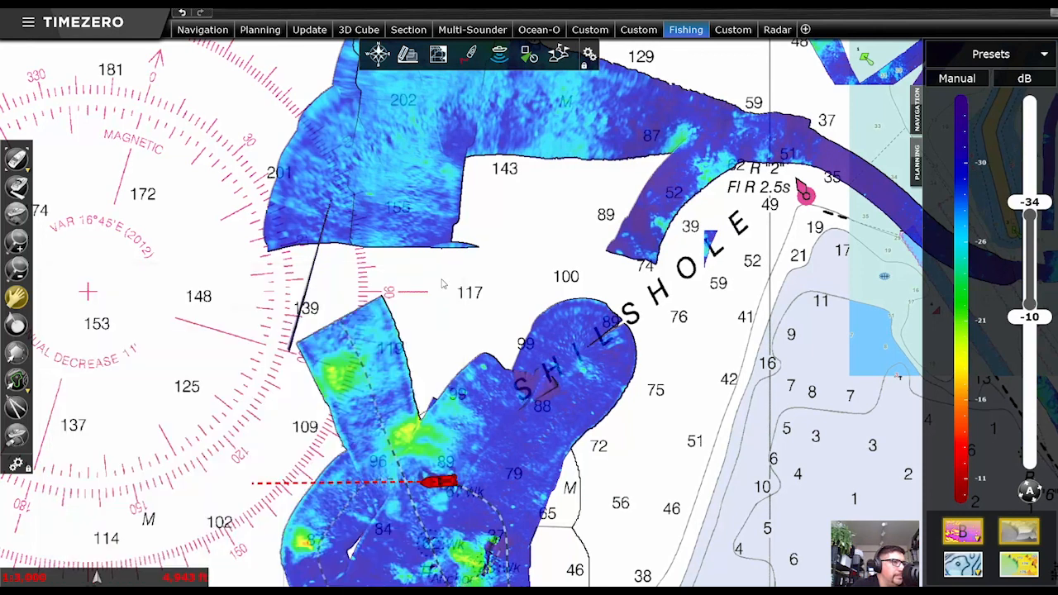